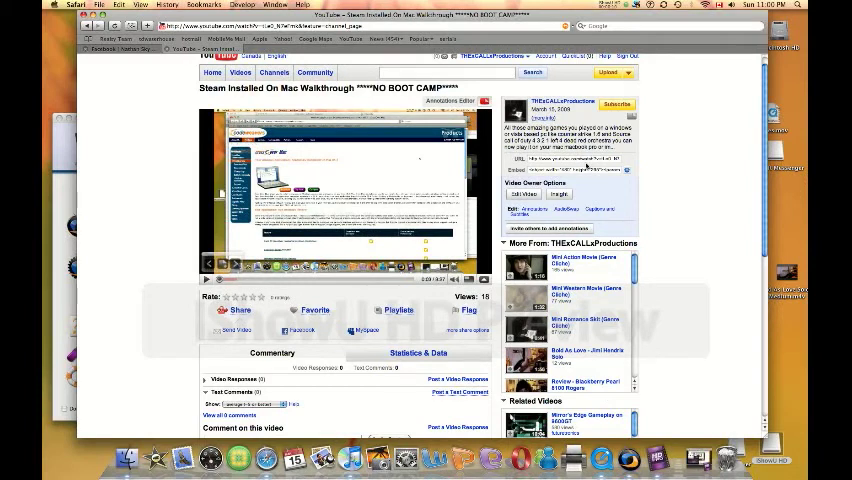
- Launch Counter-Strike: Source from CrossOver's running-program dialog until its main menu appears
scroll("down", 3)
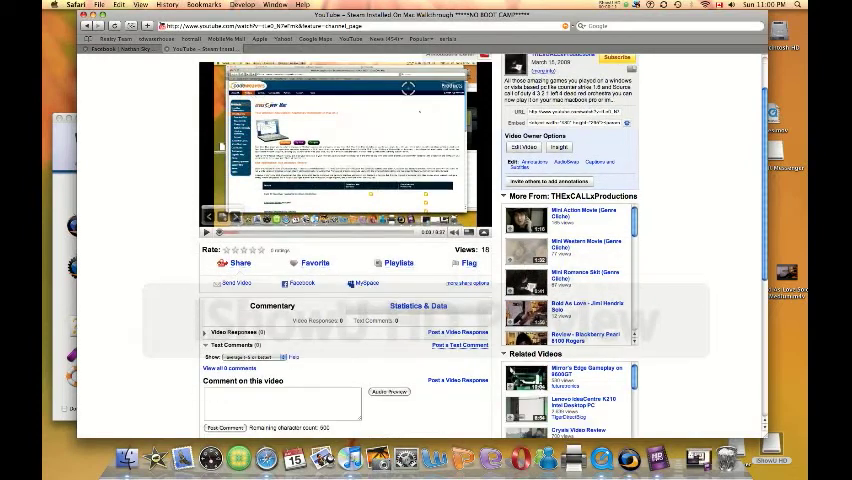
scroll("up", 3)
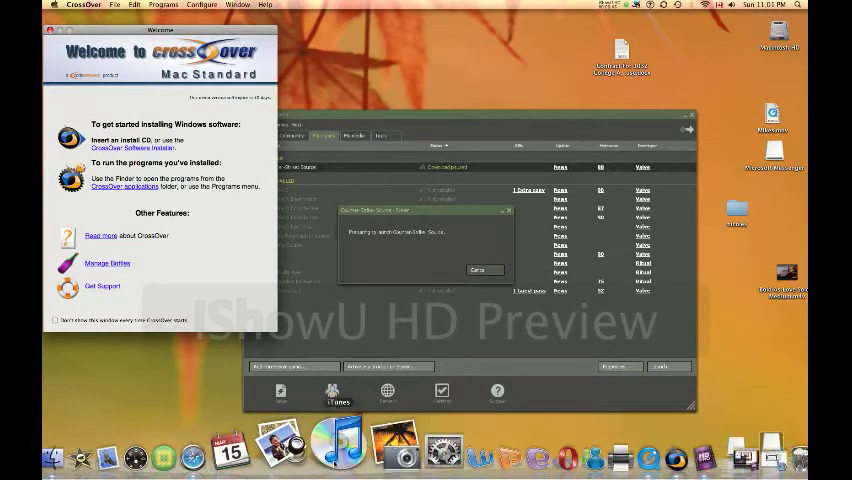
right_click(336, 452)
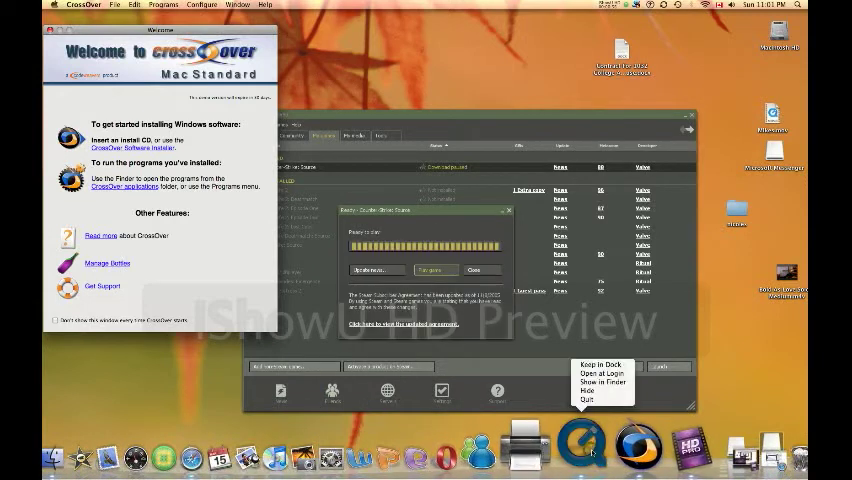
left_click(432, 270)
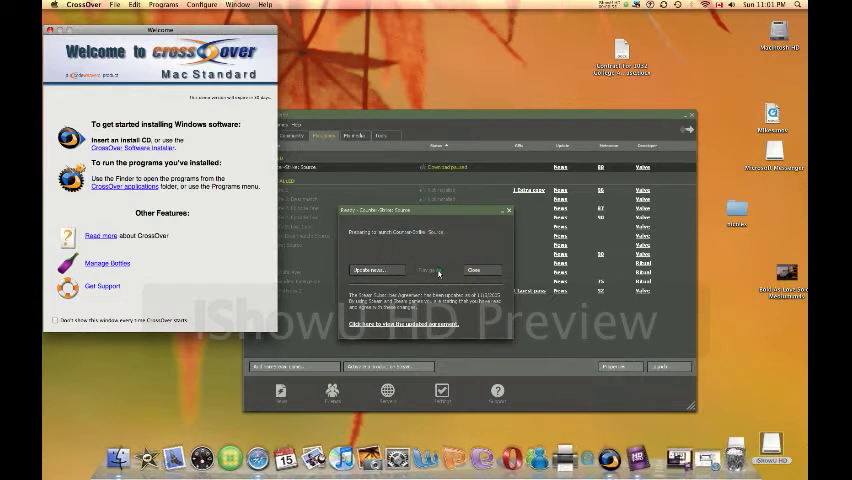
mouse_move(508, 216)
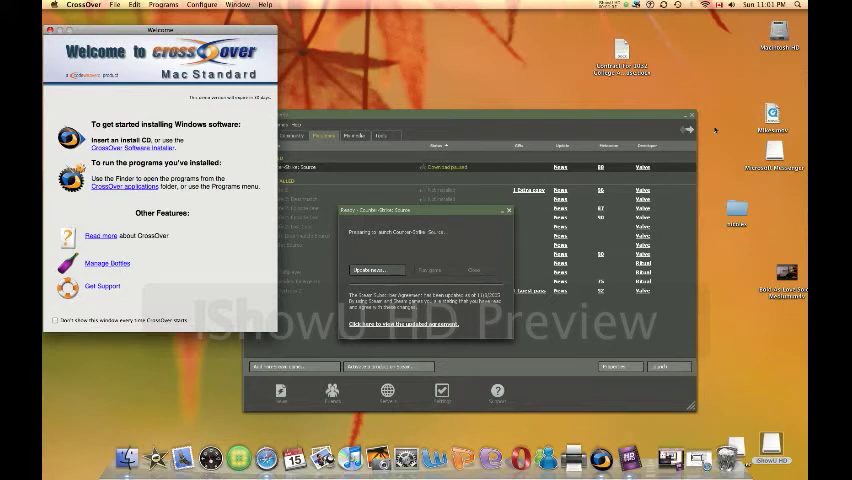
left_click(472, 270)
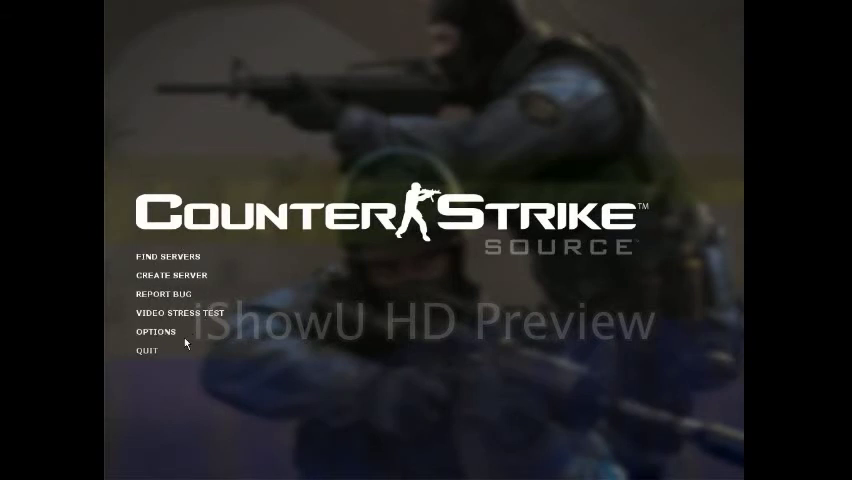
- Set advanced video to High detail, Simple reflections, Trilinear filtering, no AA or HDR, and confirm
left_click(152, 332)
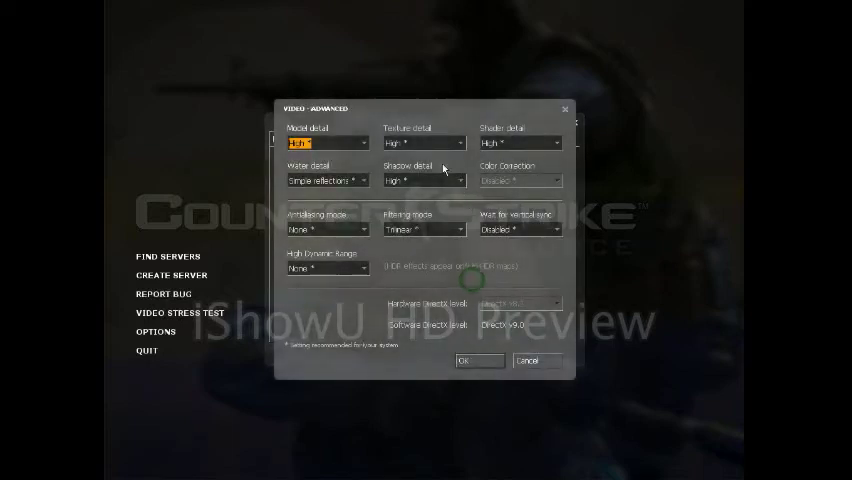
left_click(364, 180)
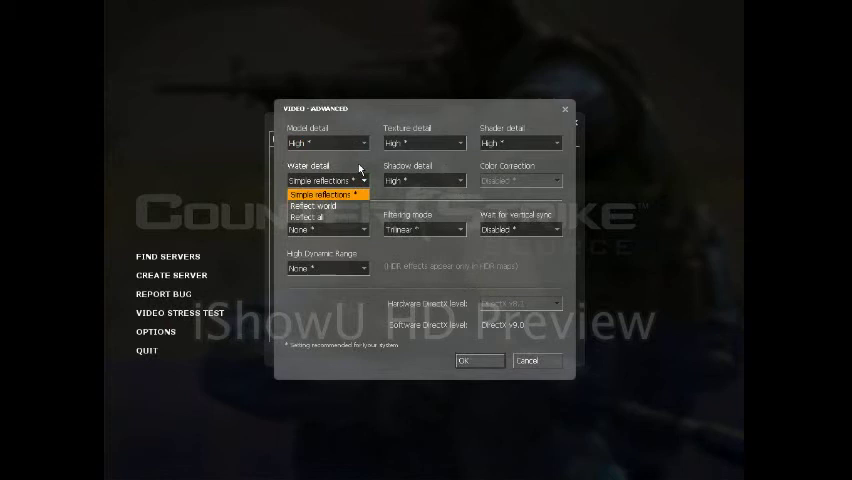
left_click(324, 180)
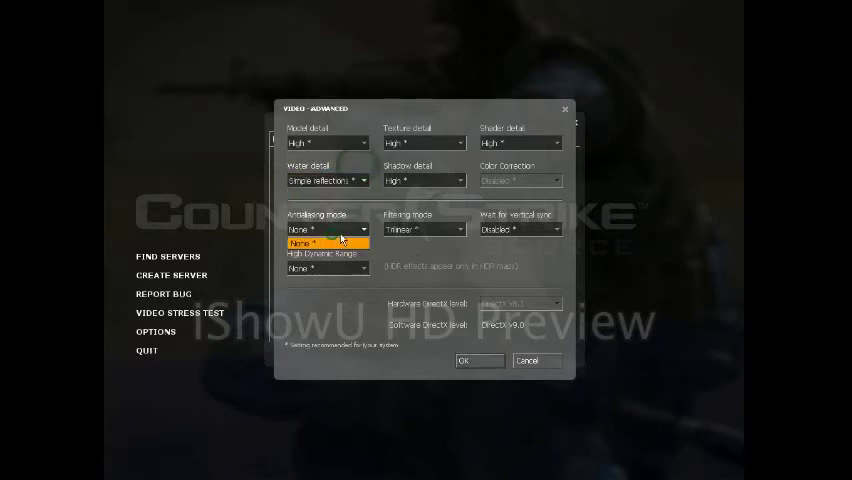
left_click(328, 244)
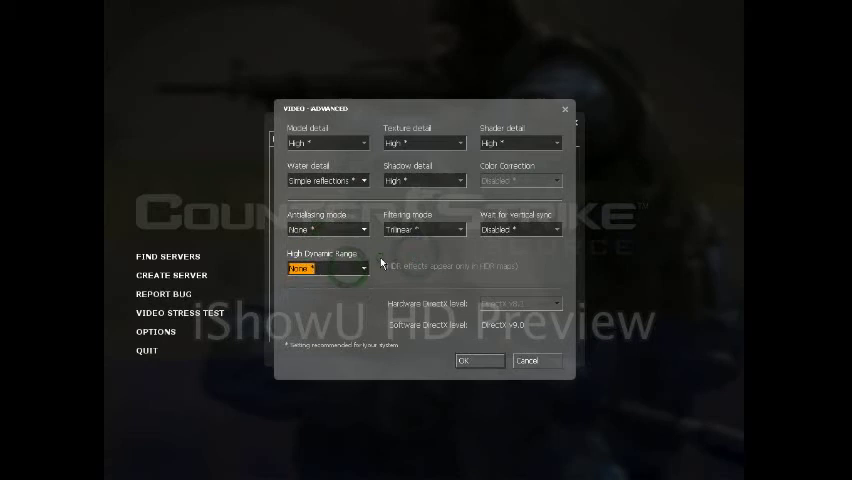
left_click(456, 228)
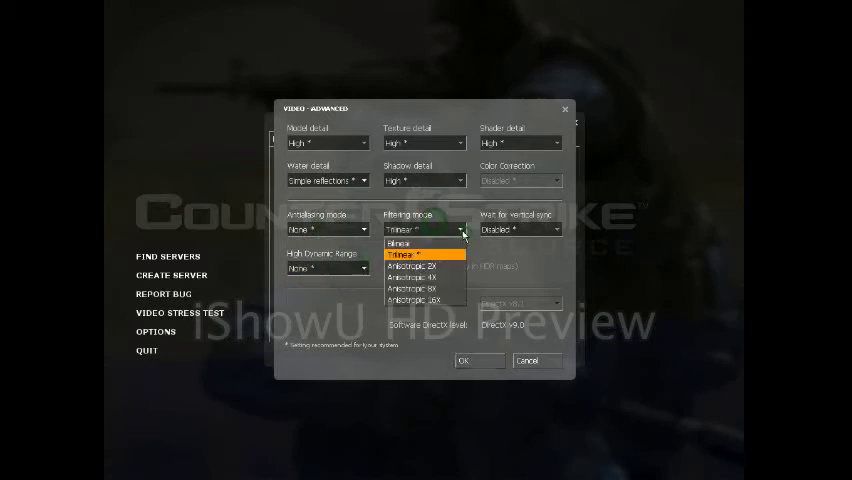
left_click(418, 256)
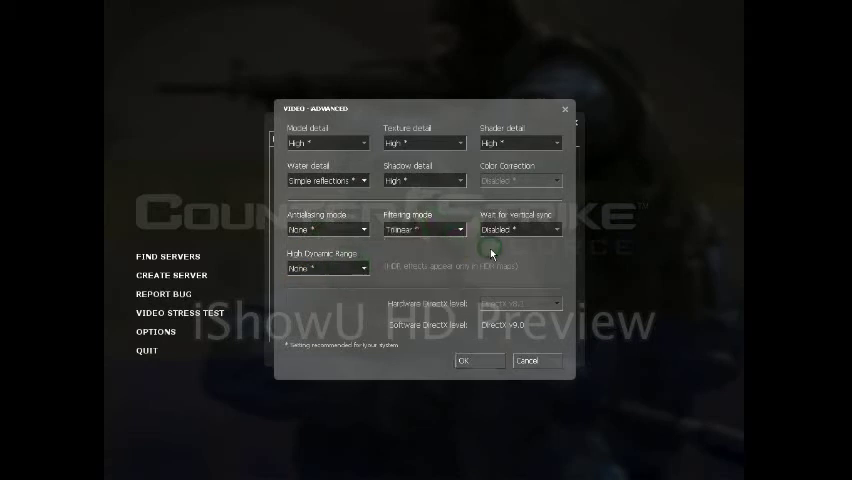
left_click(518, 228)
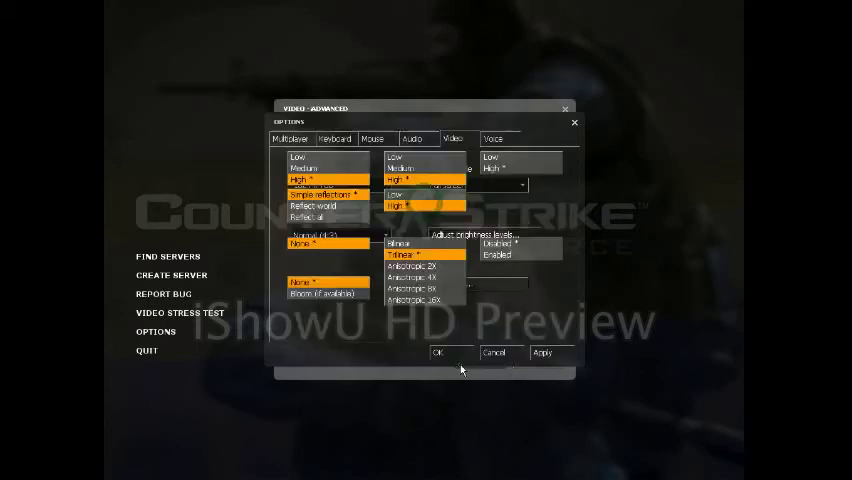
left_click(438, 352)
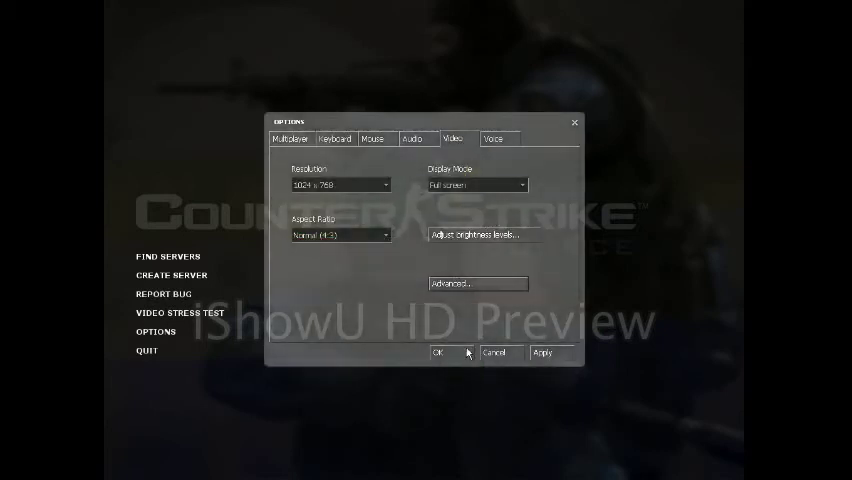
mouse_move(356, 216)
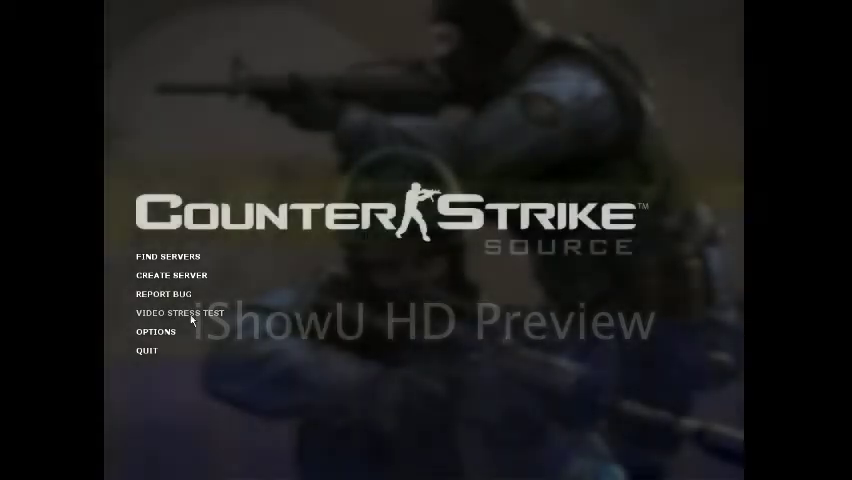
- Start the Video Stress Test benchmark from the main menu
left_click(176, 312)
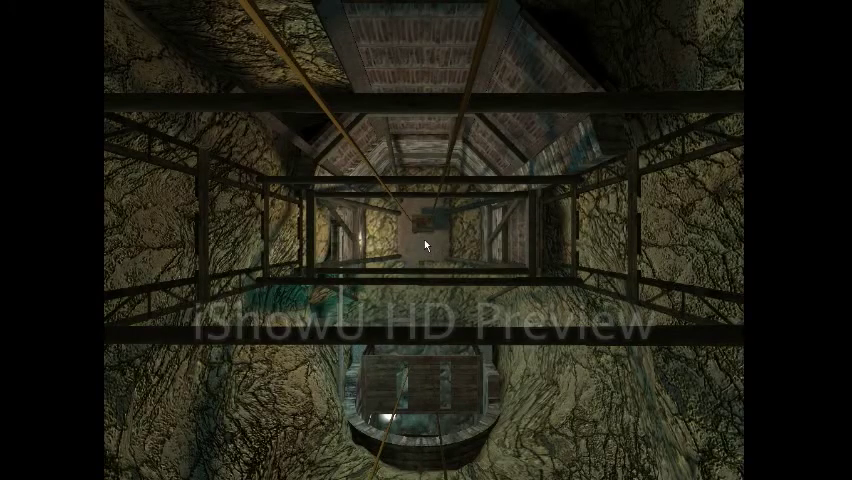
mouse_move(426, 244)
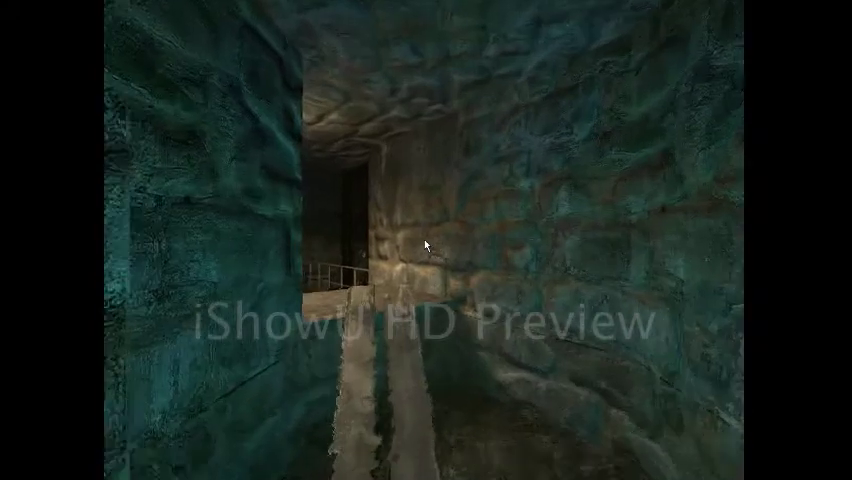
mouse_move(424, 246)
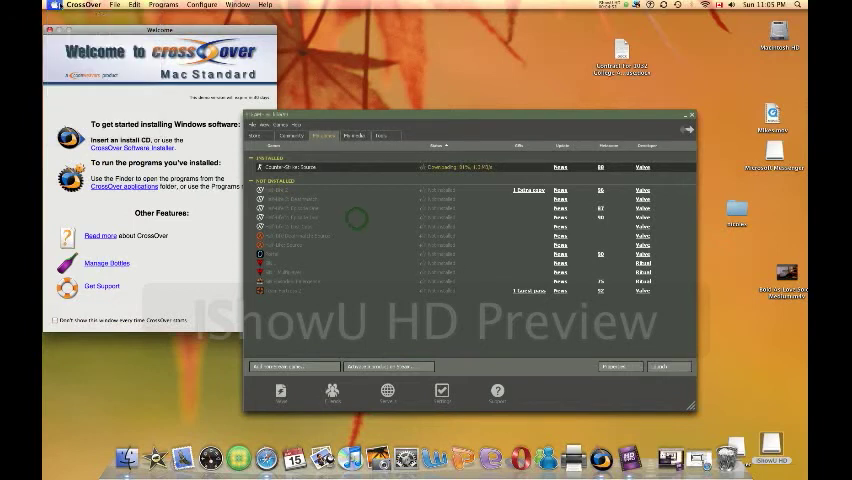
- Show About This Mac from the Apple menu
left_click(14, 4)
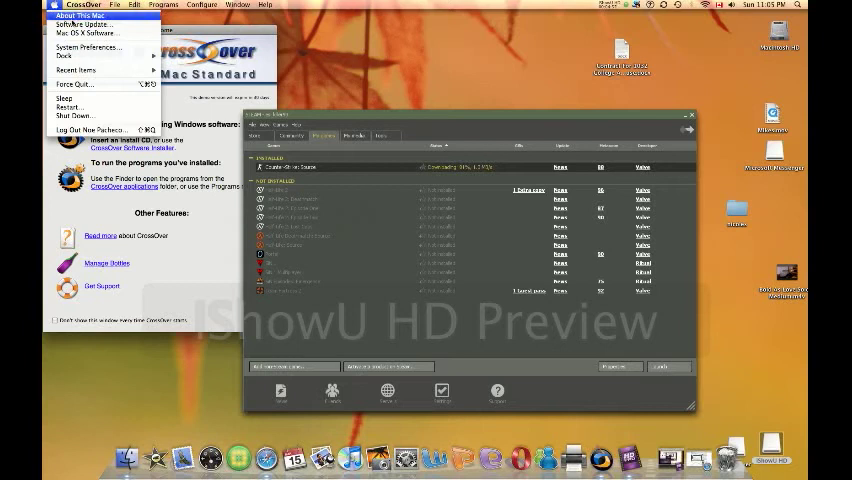
left_click(76, 16)
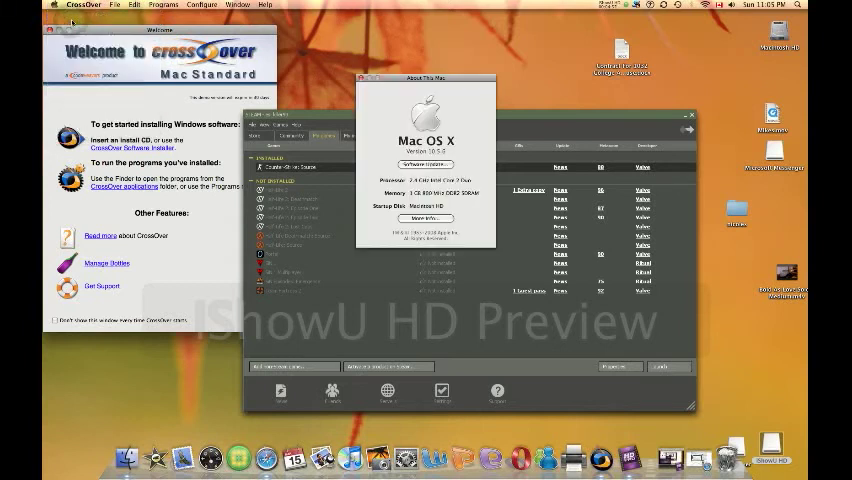